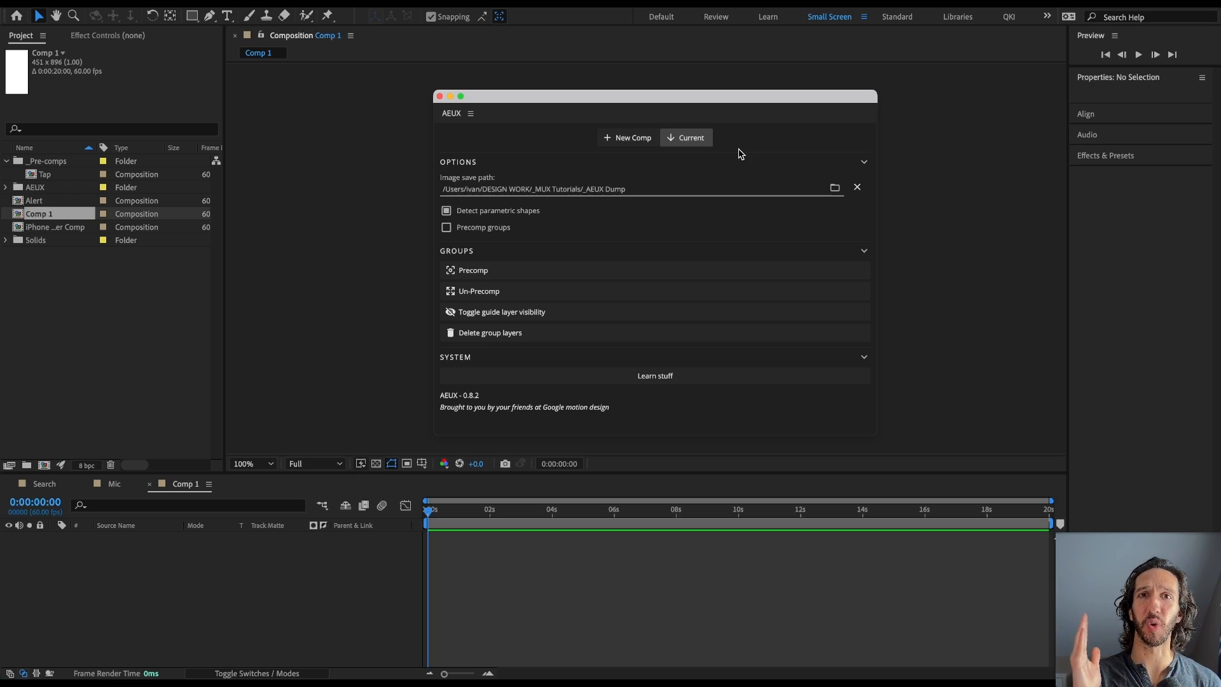
pyautogui.moveTo(724, 148)
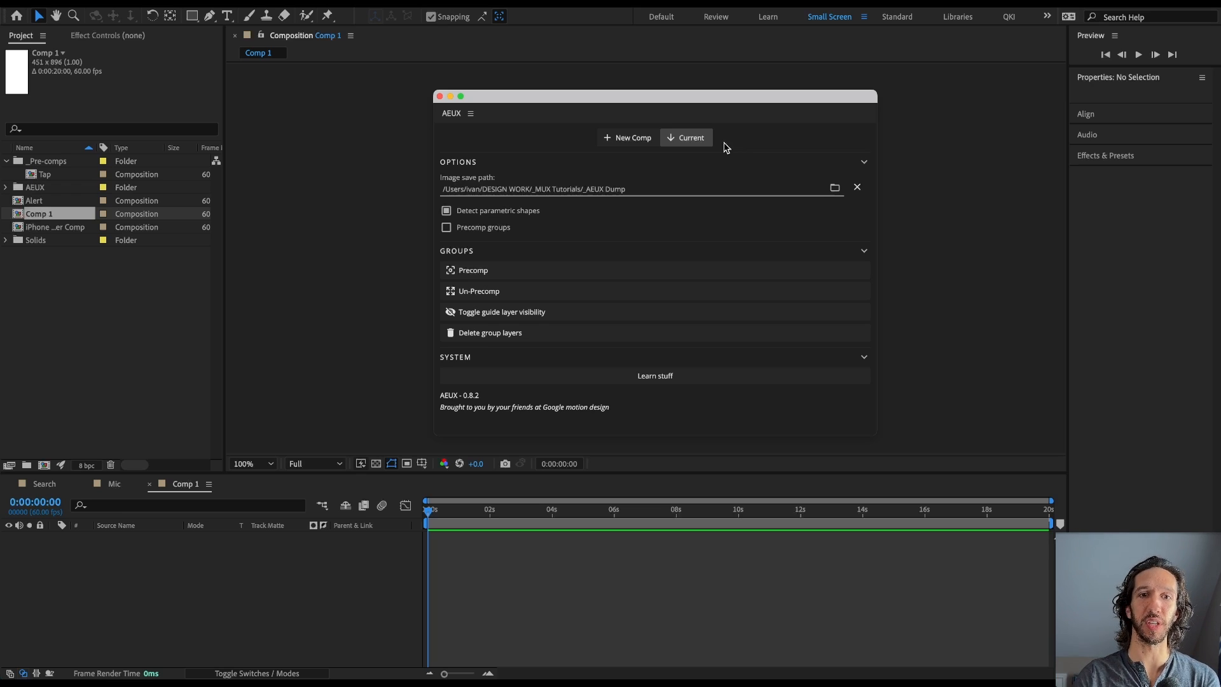
pyautogui.moveTo(693, 149)
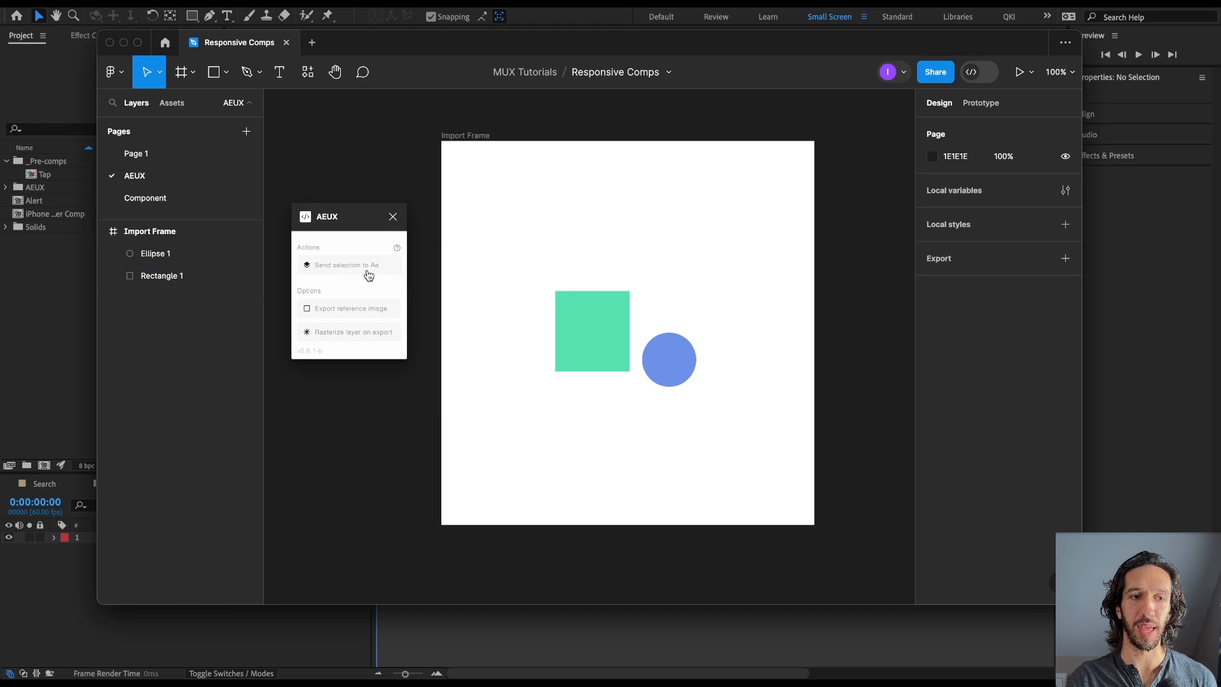
# Step: Select the Figma Import Frame and send it to After Effects with AEUX
pyautogui.click(149, 230)
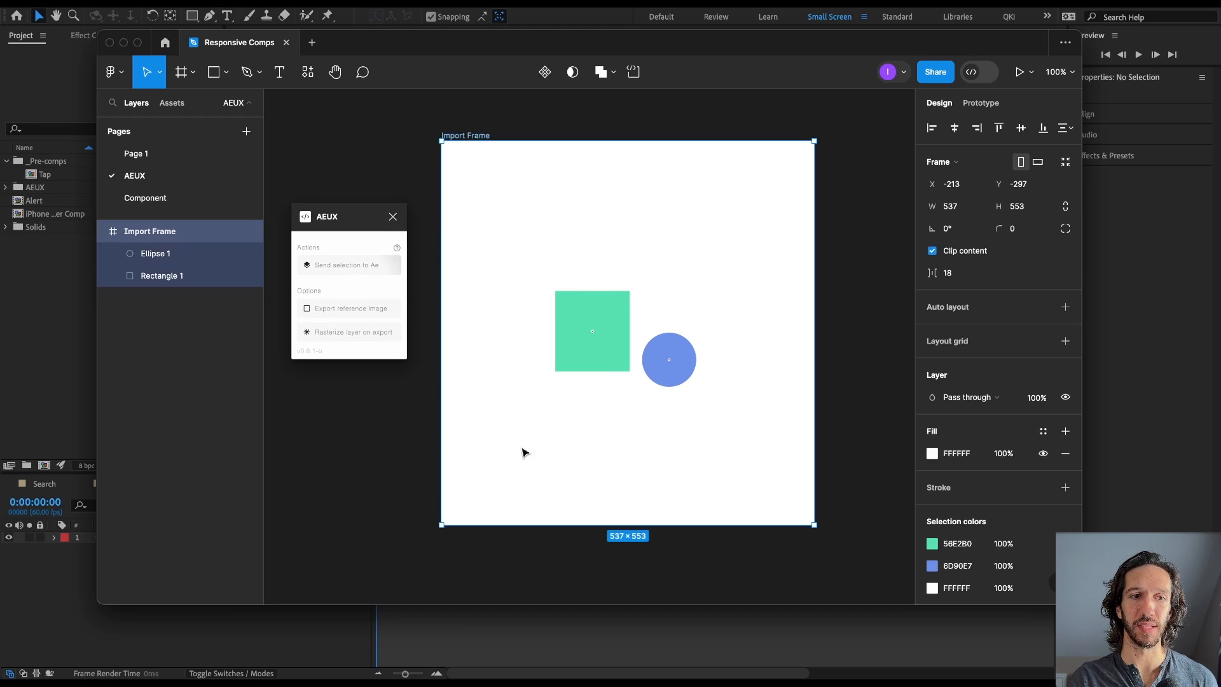
pyautogui.click(349, 264)
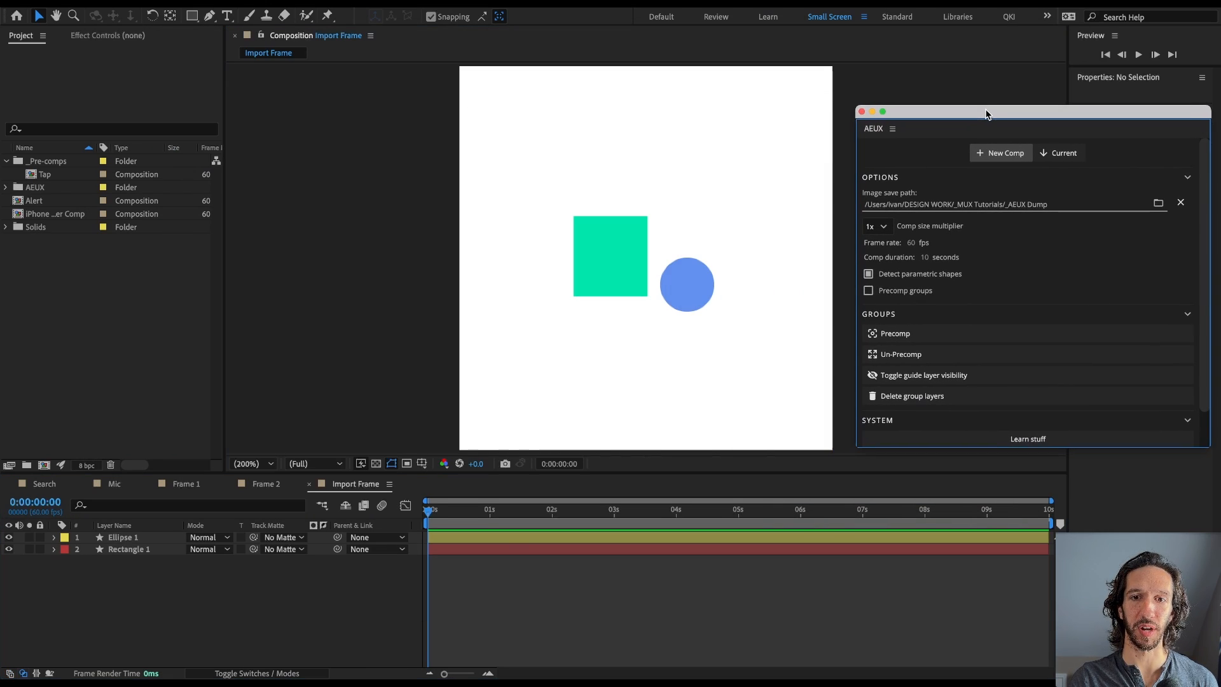
# Step: Return to the Figma Import Frame and send it through AEUX again
pyautogui.click(686, 284)
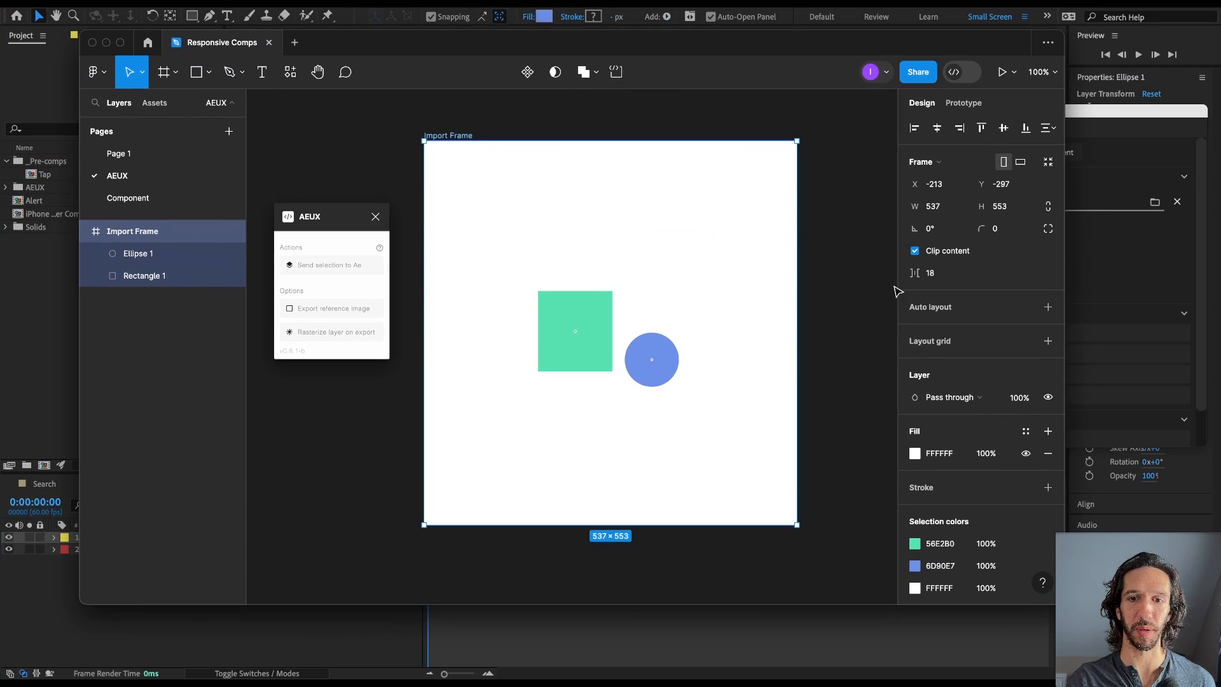
pyautogui.click(330, 264)
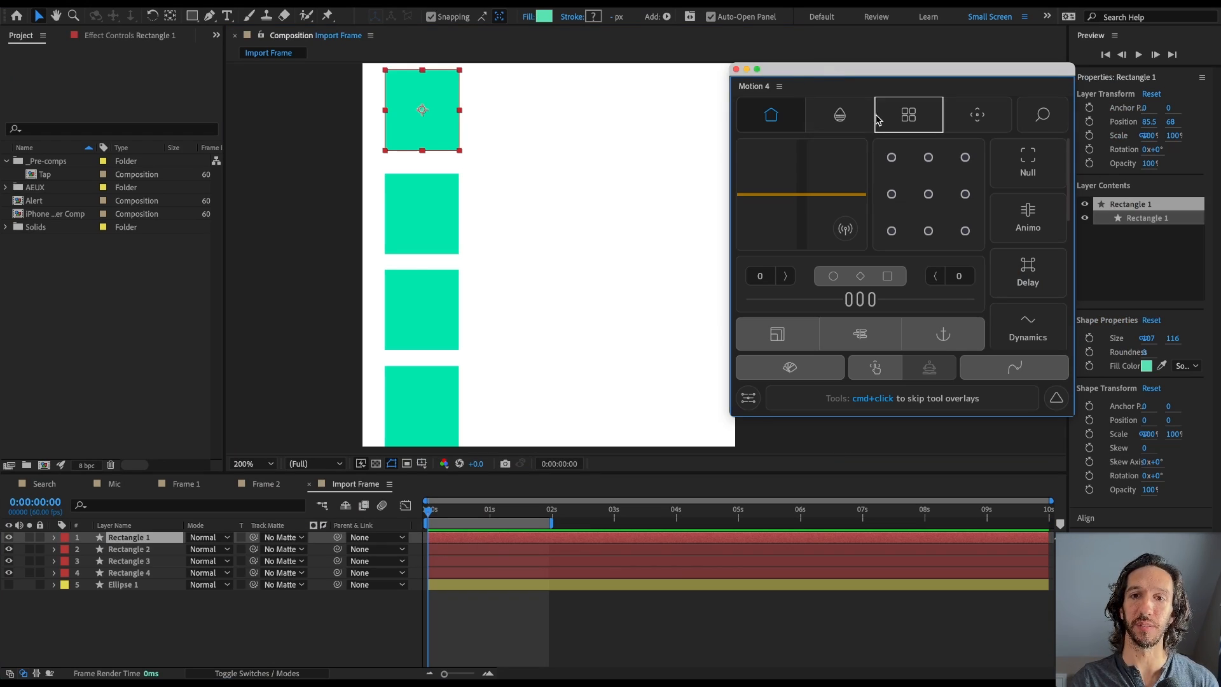
# Step: Browse Motion 4's tool library grid, then go back to its Home controls
pyautogui.click(908, 114)
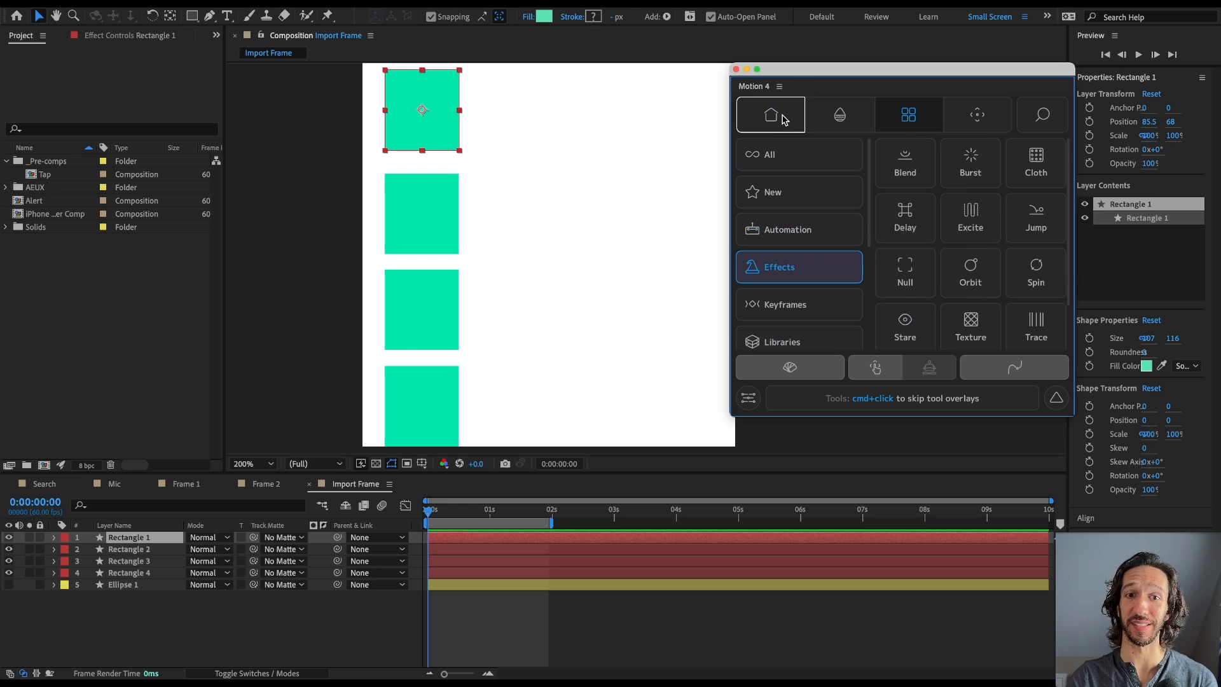
pyautogui.click(907, 115)
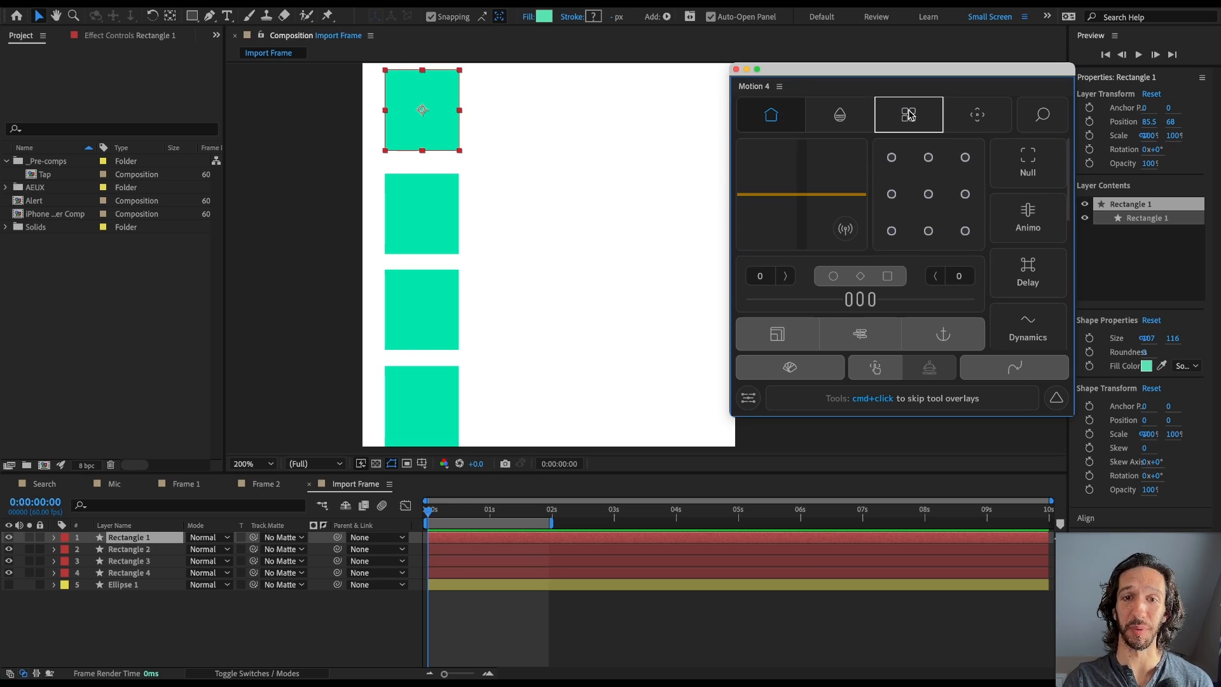
pyautogui.moveTo(933, 139)
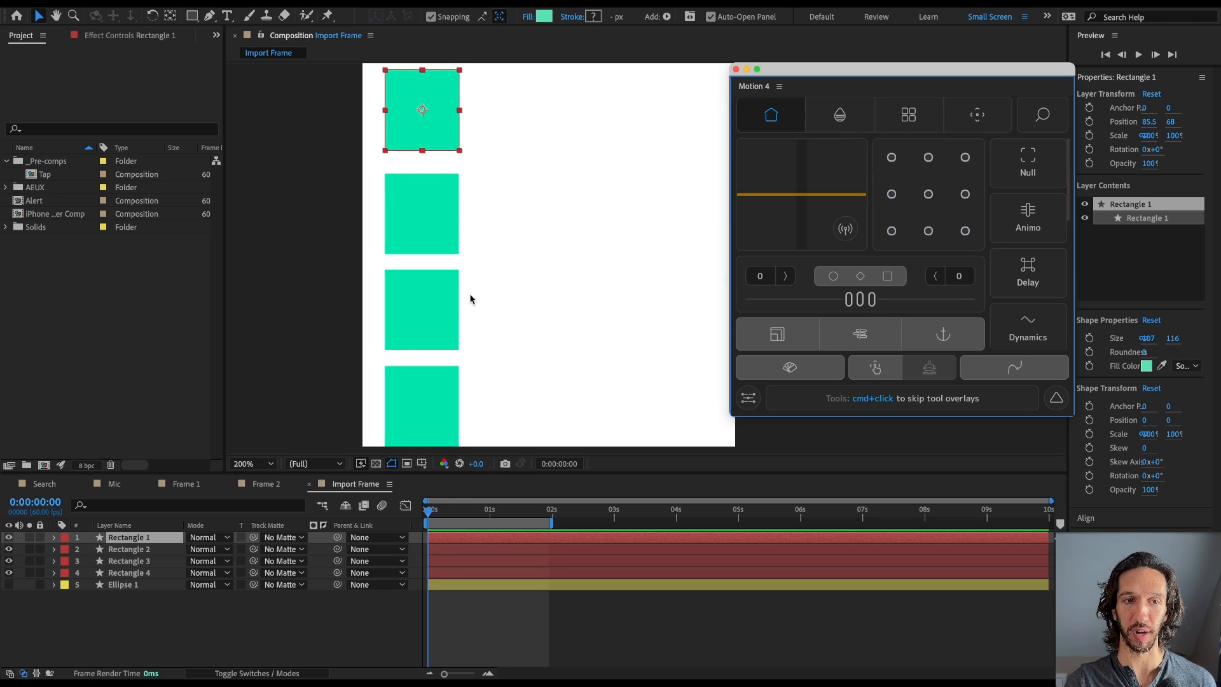
pyautogui.moveTo(862, 252)
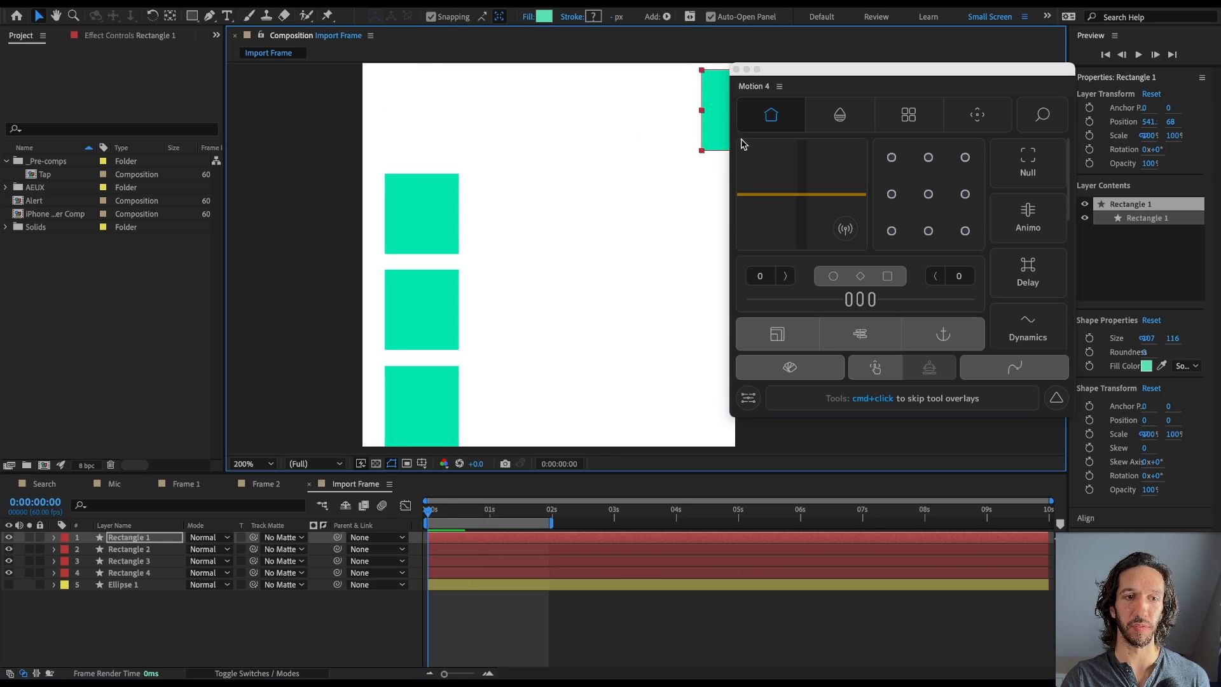
# Step: Keyframe Rectangle 1 sliding right from 0 to 1 second, eased with Motion 4
pyautogui.moveTo(711, 107); pyautogui.dragTo(537, 108)
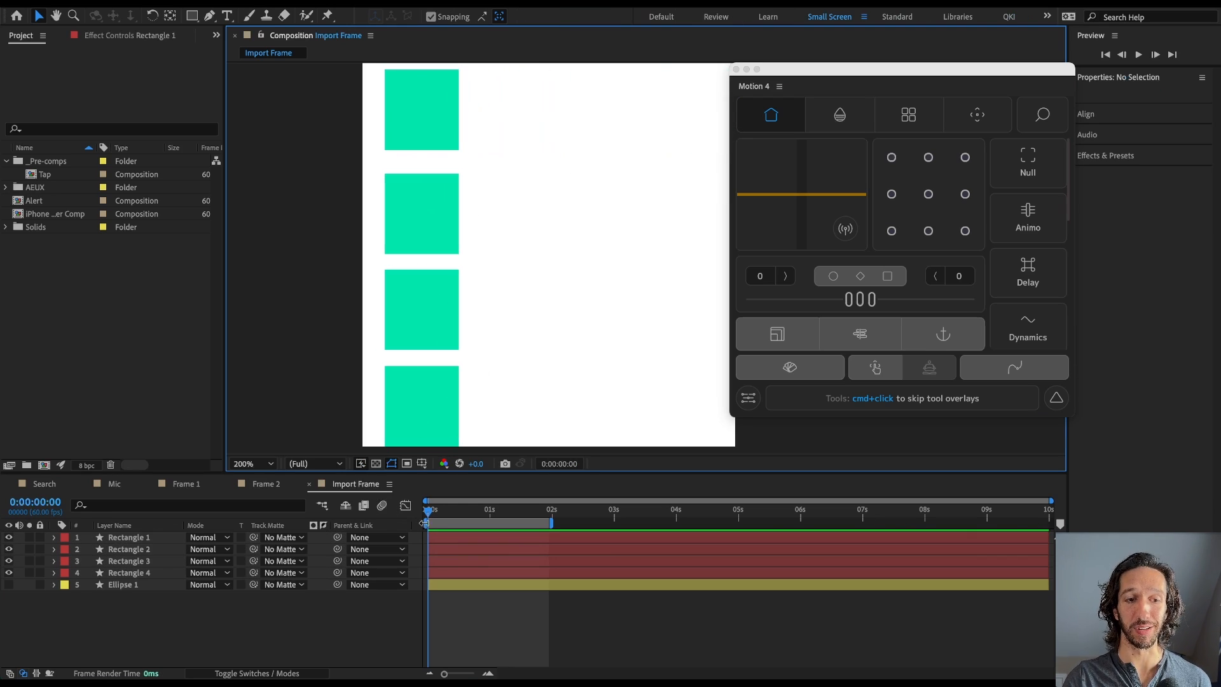
pyautogui.click(421, 110)
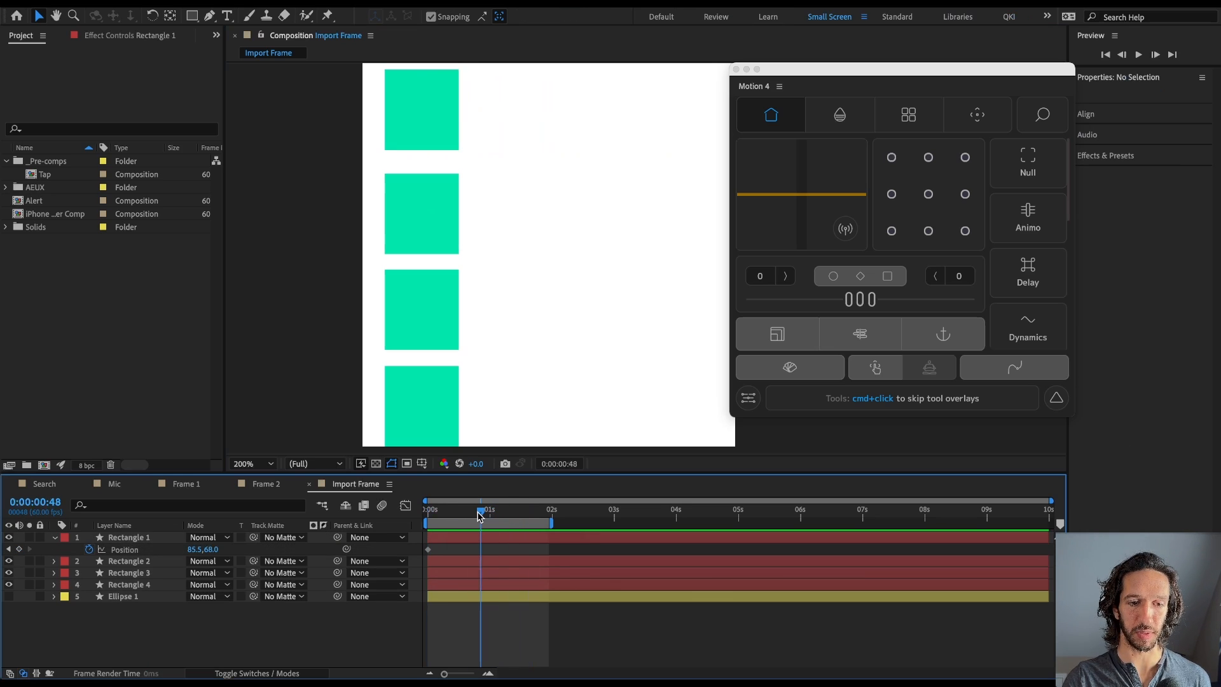
pyautogui.moveTo(420, 108); pyautogui.dragTo(662, 108)
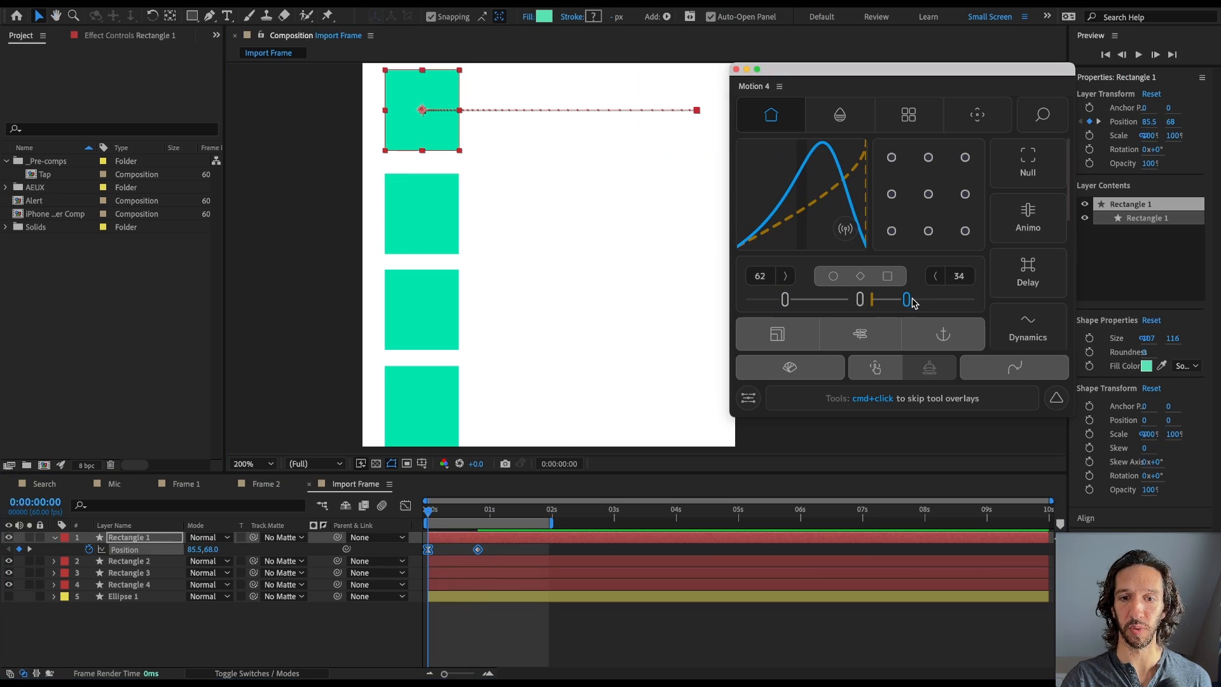
pyautogui.click(403, 505)
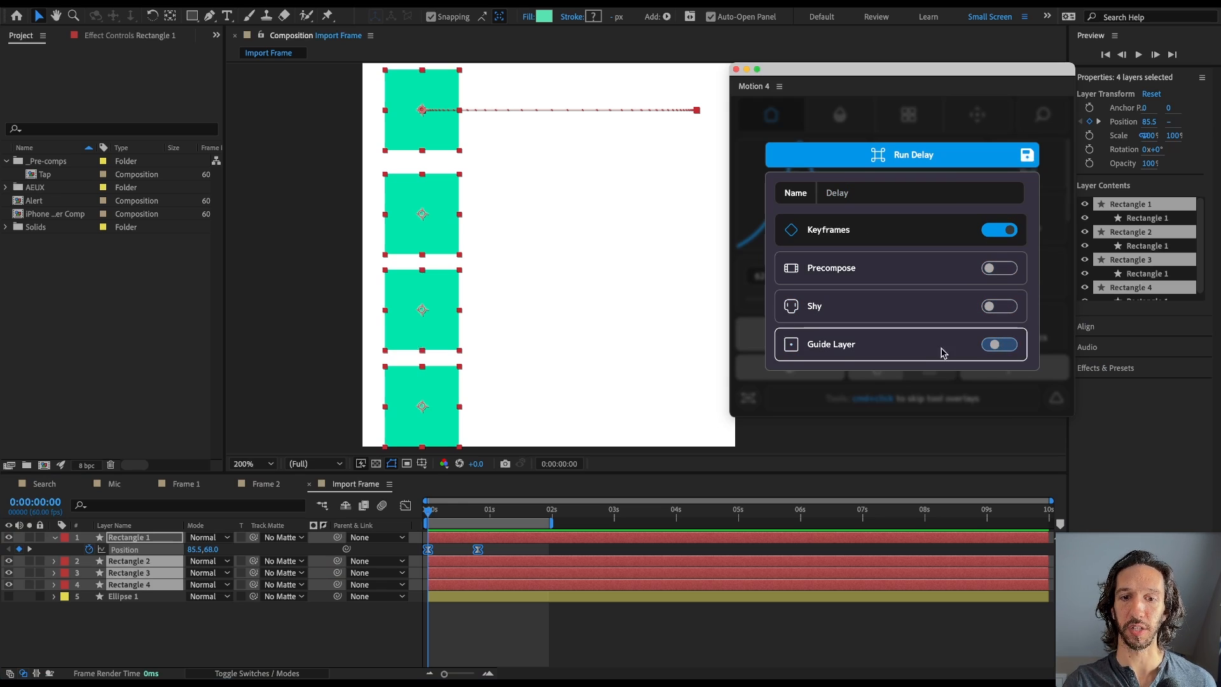
# Step: Run Motion 4 Delay with Keyframes on for Rectangles 1–4
pyautogui.click(899, 154)
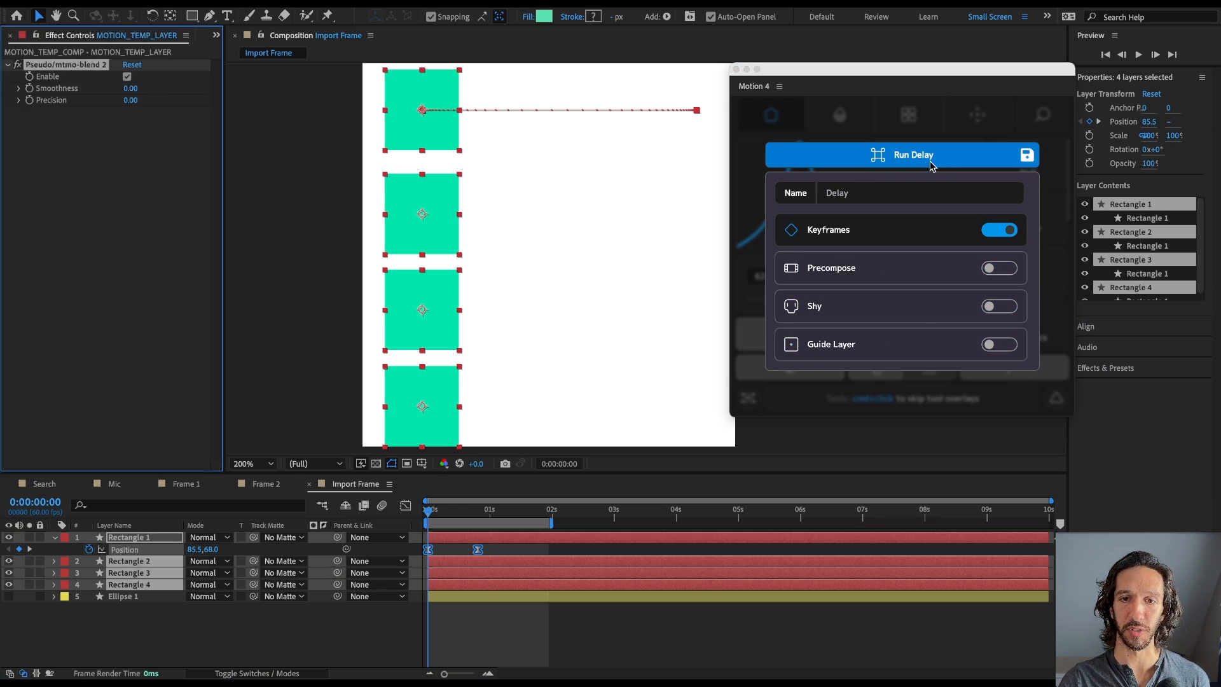
pyautogui.click(901, 154)
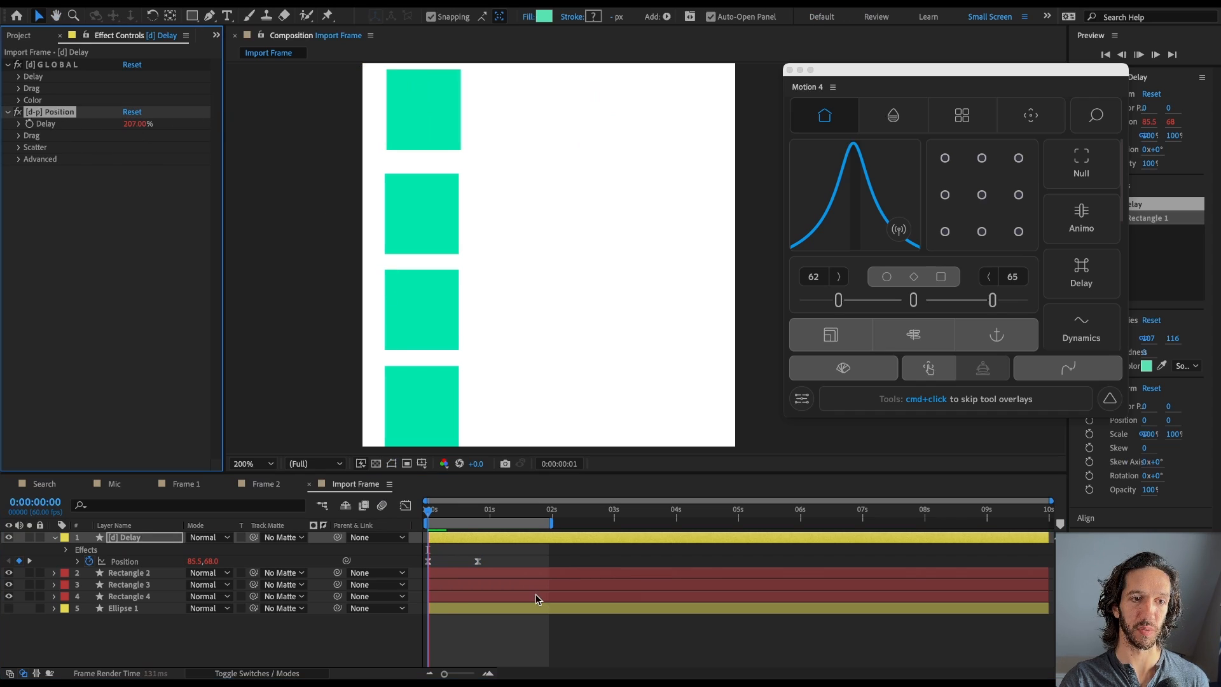
# Step: Set the [d] Position Delay to 4% and scrub the timeline to preview the stagger
pyautogui.click(1137, 54)
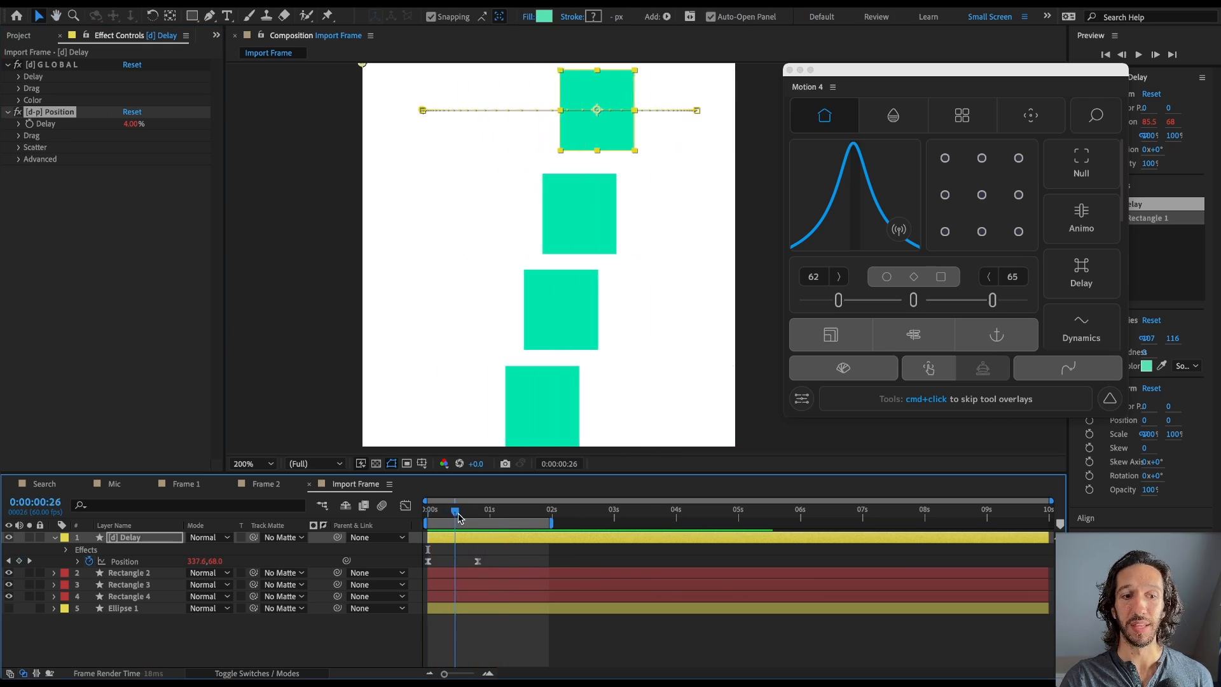
pyautogui.moveTo(455, 511); pyautogui.dragTo(454, 511)
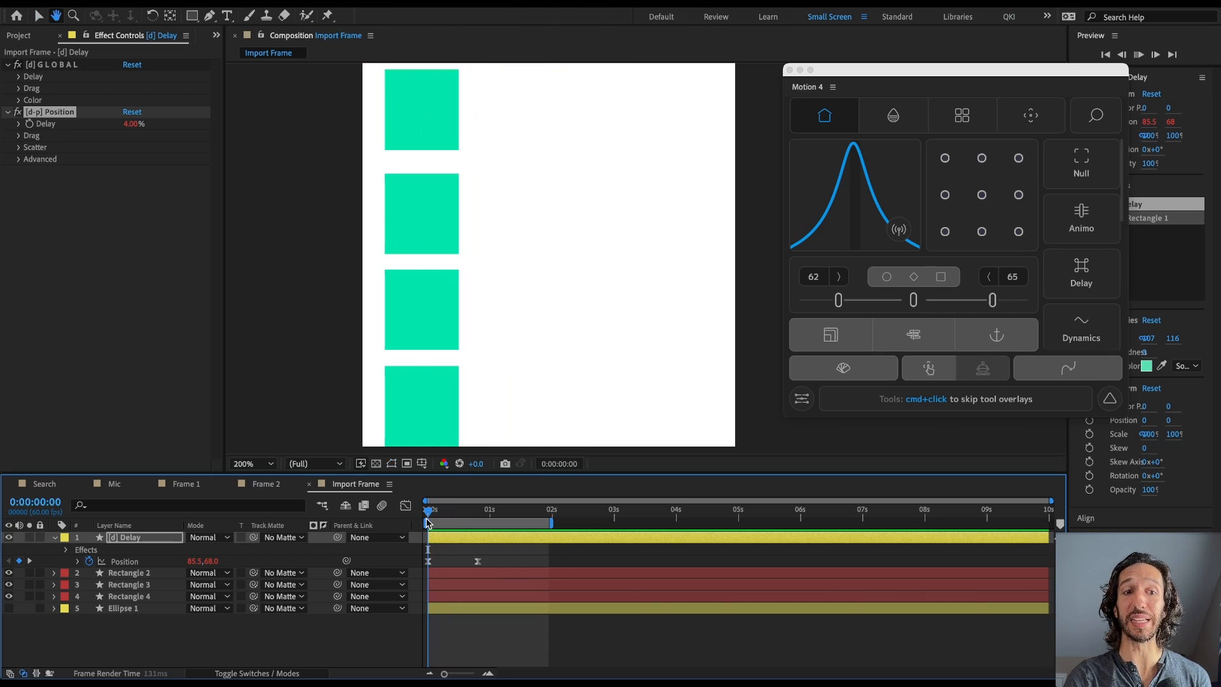
pyautogui.moveTo(427, 510); pyautogui.dragTo(461, 510)
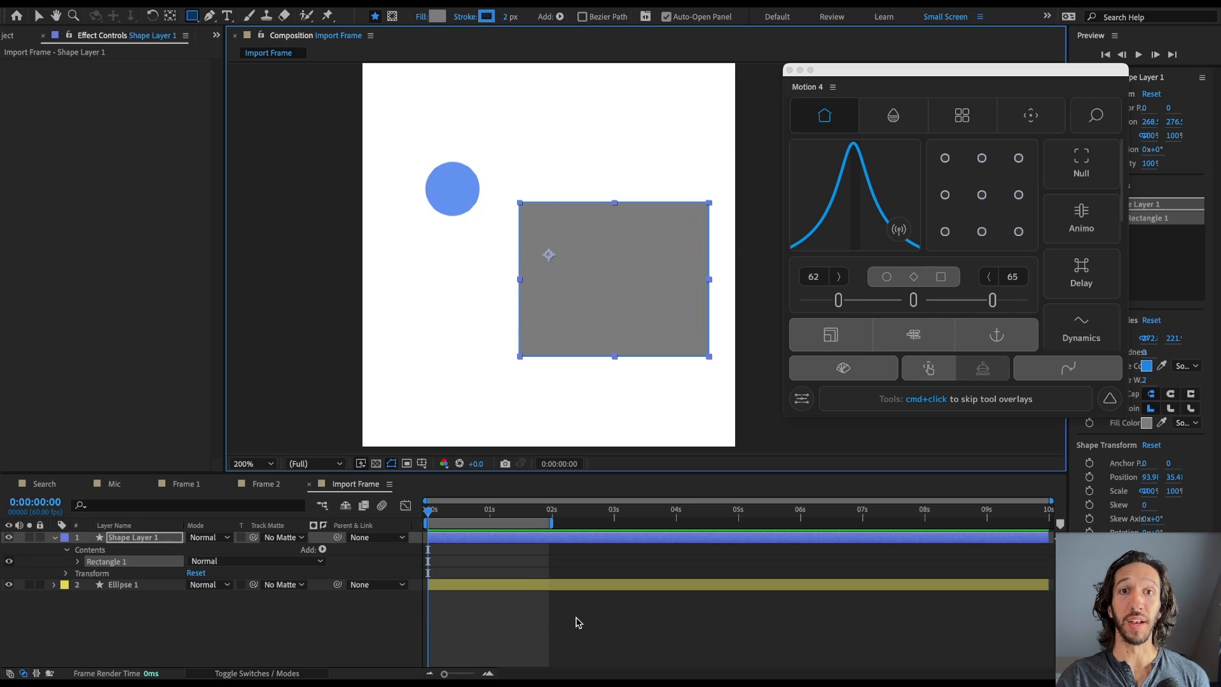
# Step: Move the grey rectangle's anchor to the top-left grid point and rotate it to 35°
pyautogui.click(944, 158)
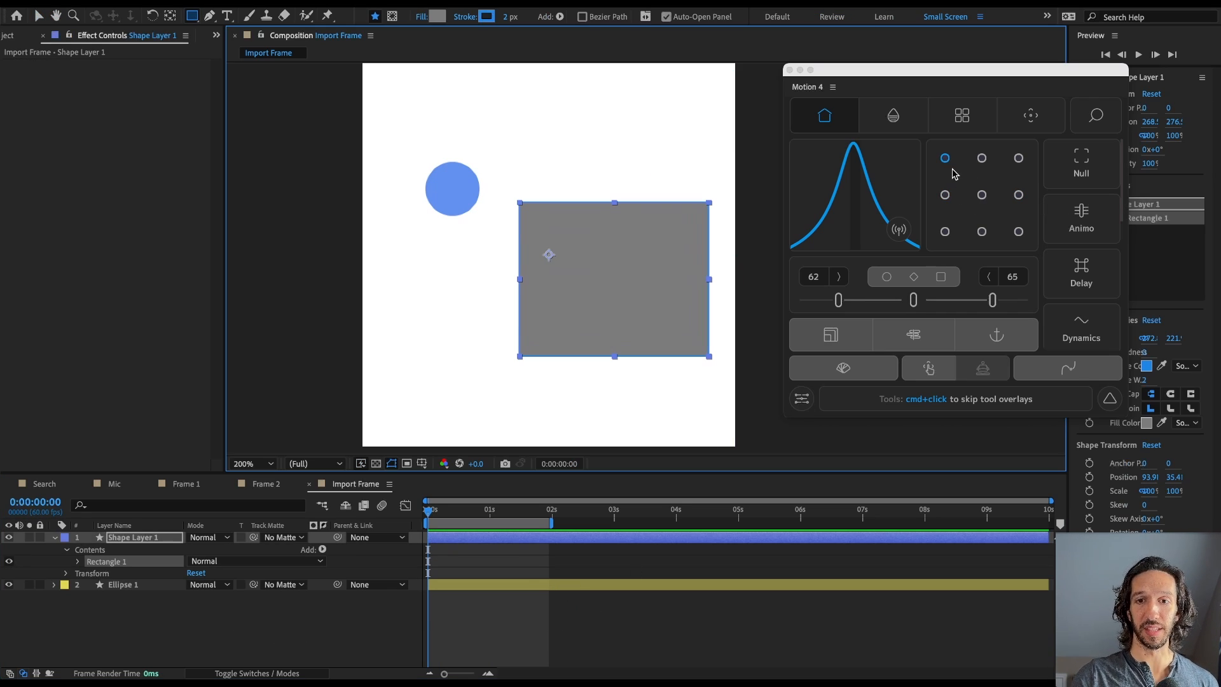
pyautogui.click(980, 158)
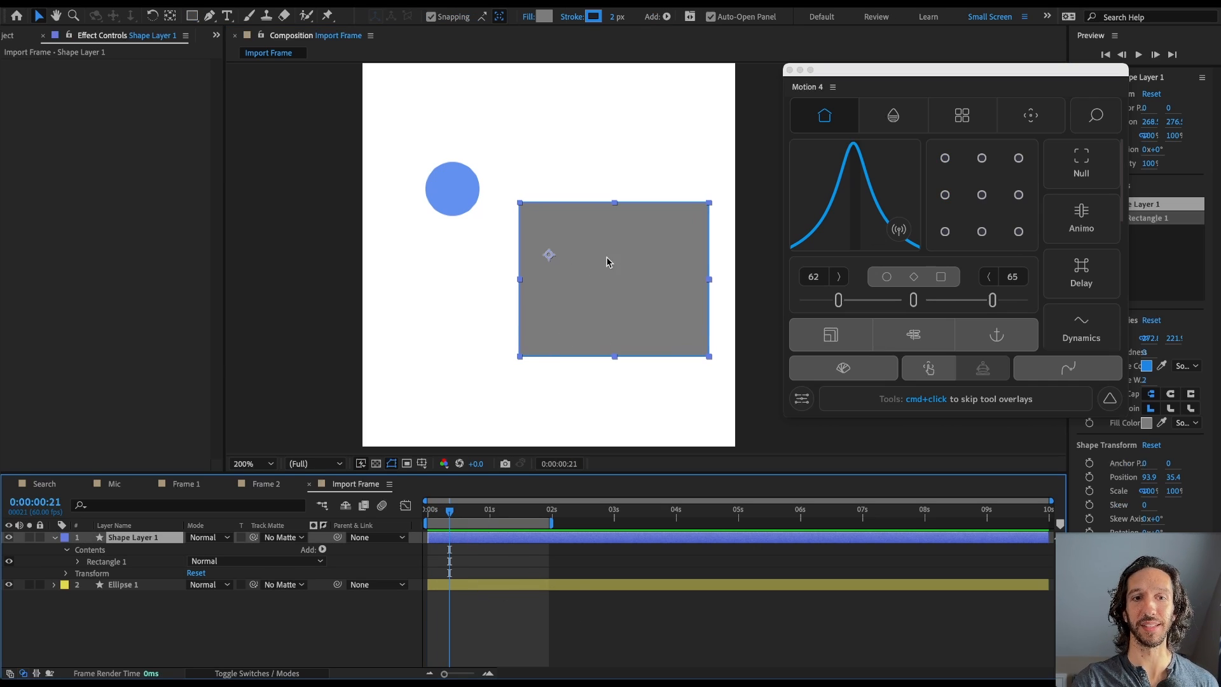
pyautogui.moveTo(610, 263); pyautogui.dragTo(535, 272)
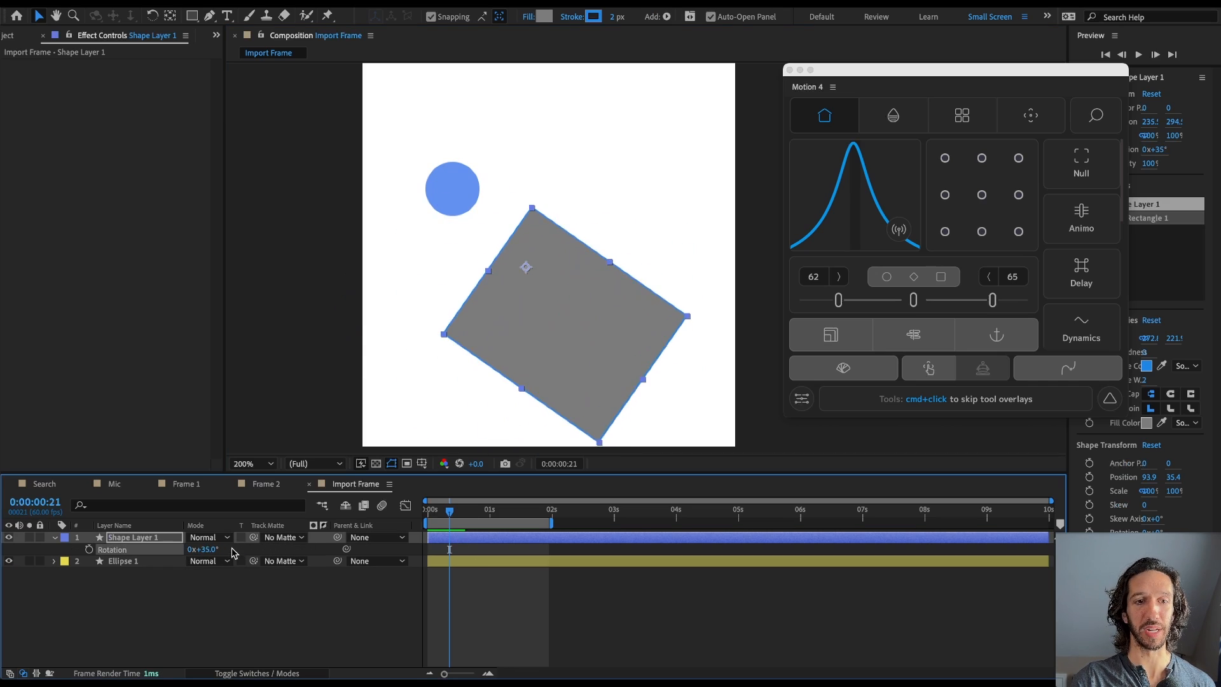
pyautogui.click(943, 195)
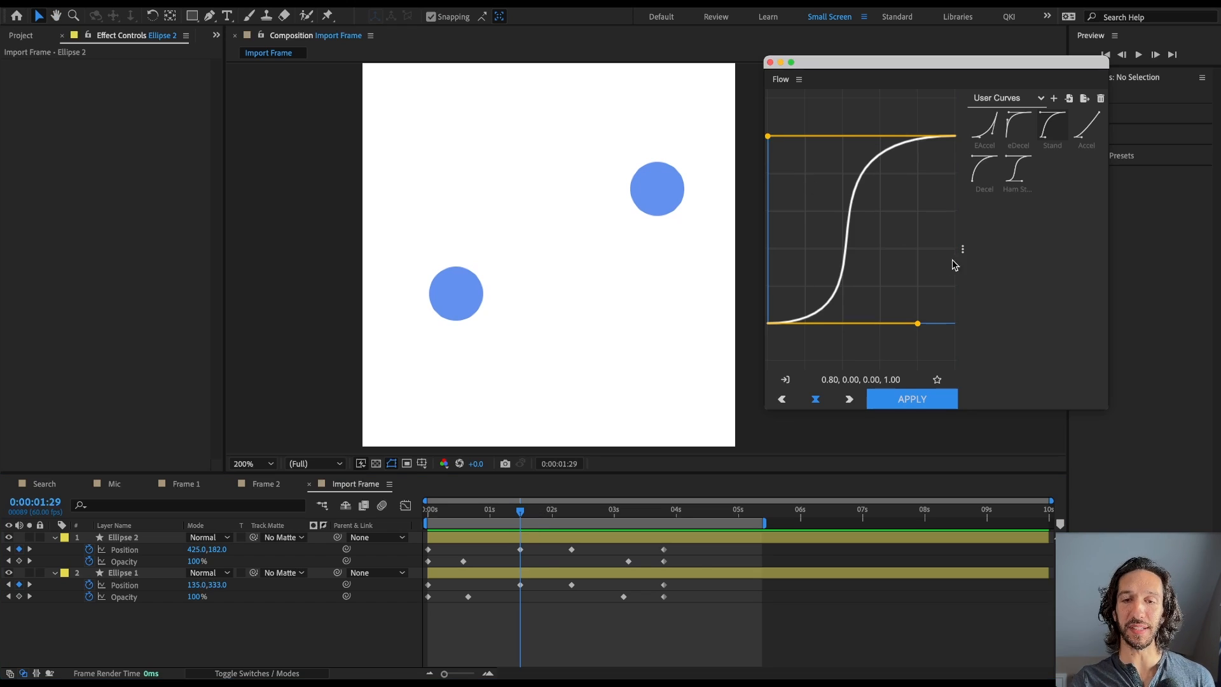
# Step: Reshape the Flow easing curve into a gentler S and load the EAccel preset
pyautogui.moveTo(917, 323); pyautogui.dragTo(878, 322)
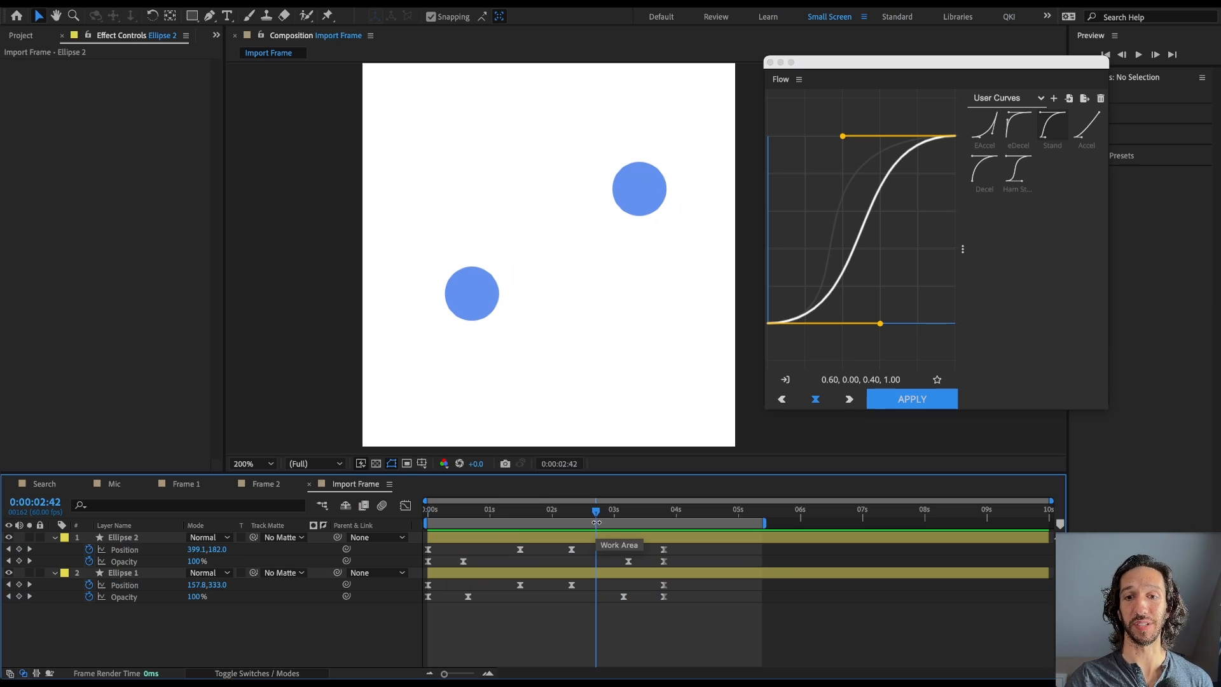
pyautogui.click(983, 125)
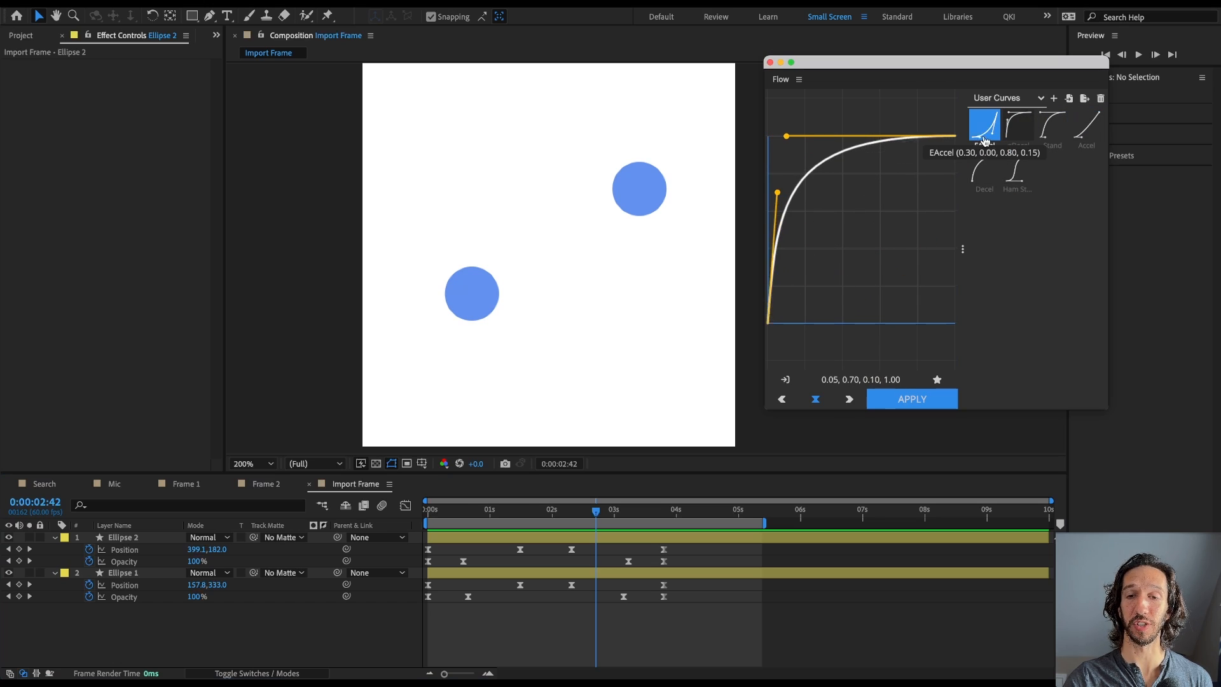
pyautogui.click(983, 127)
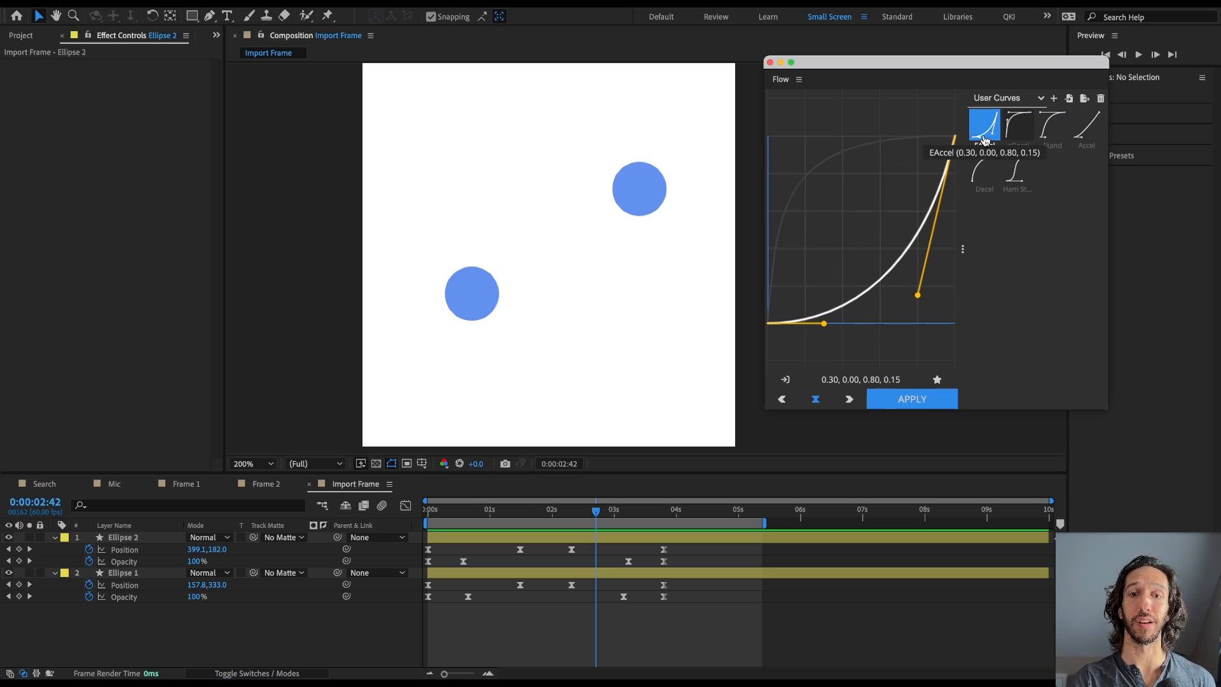
pyautogui.click(1017, 125)
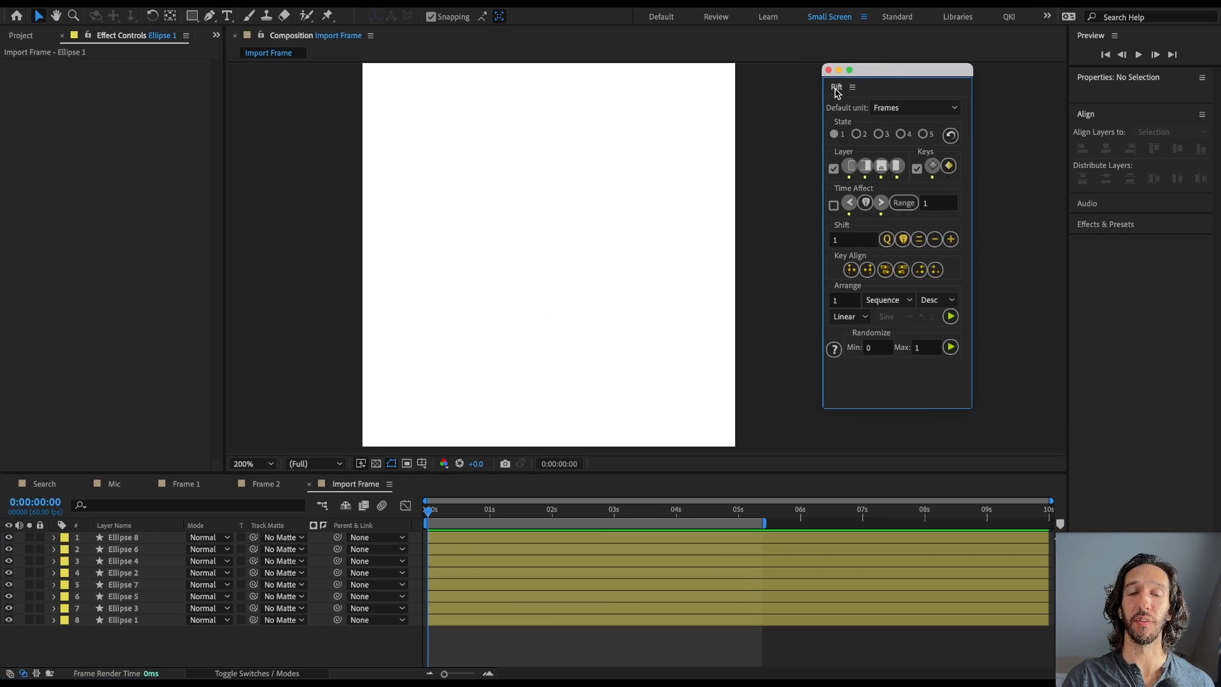
pyautogui.moveTo(118, 647)
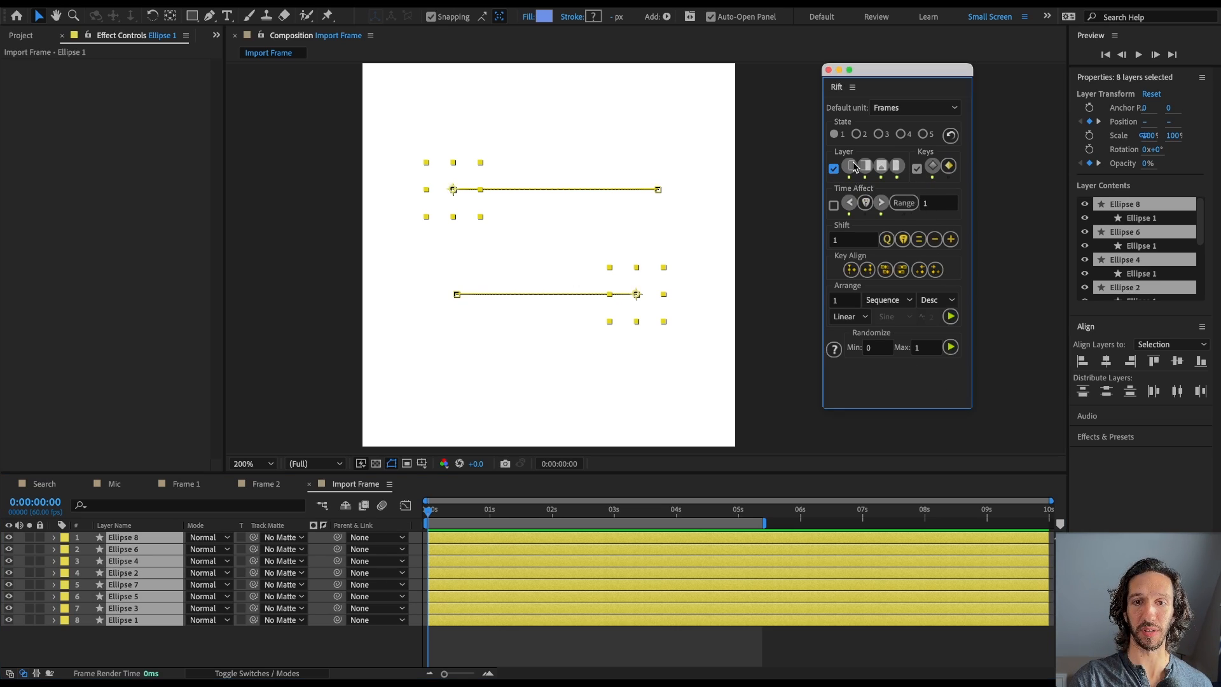
# Step: Arrange the eight ellipse layers with Rift's Sequence Desc at step 1, applied repeatedly
pyautogui.click(916, 169)
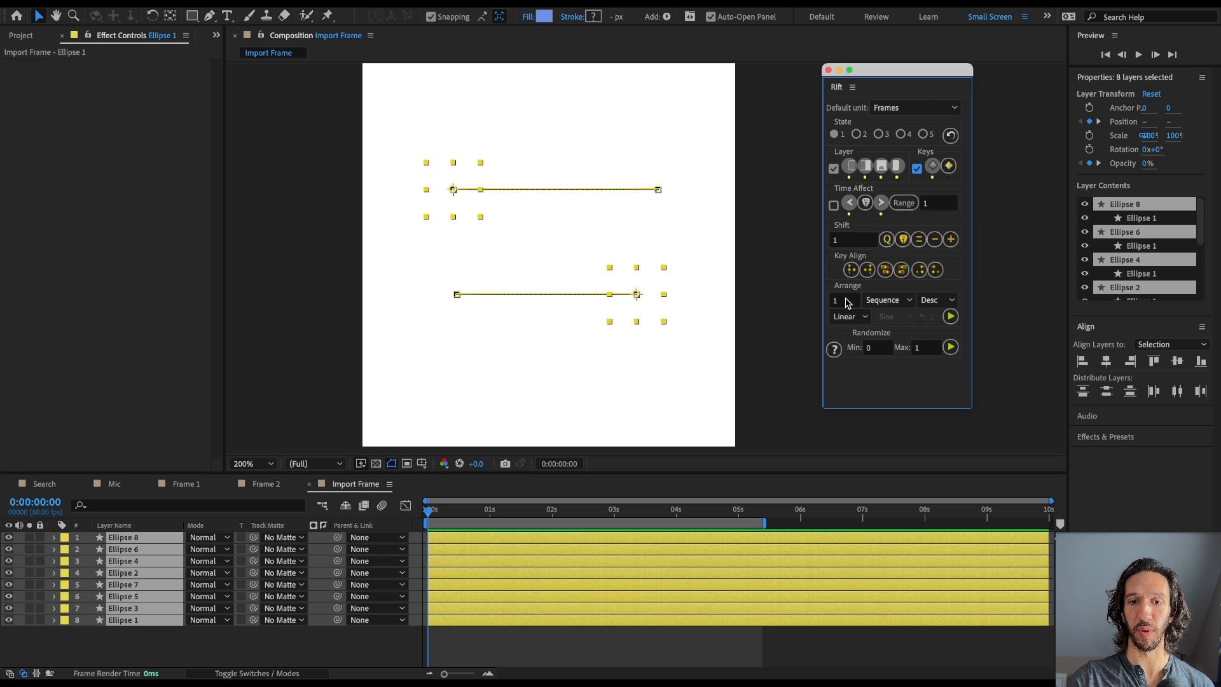
pyautogui.click(885, 299)
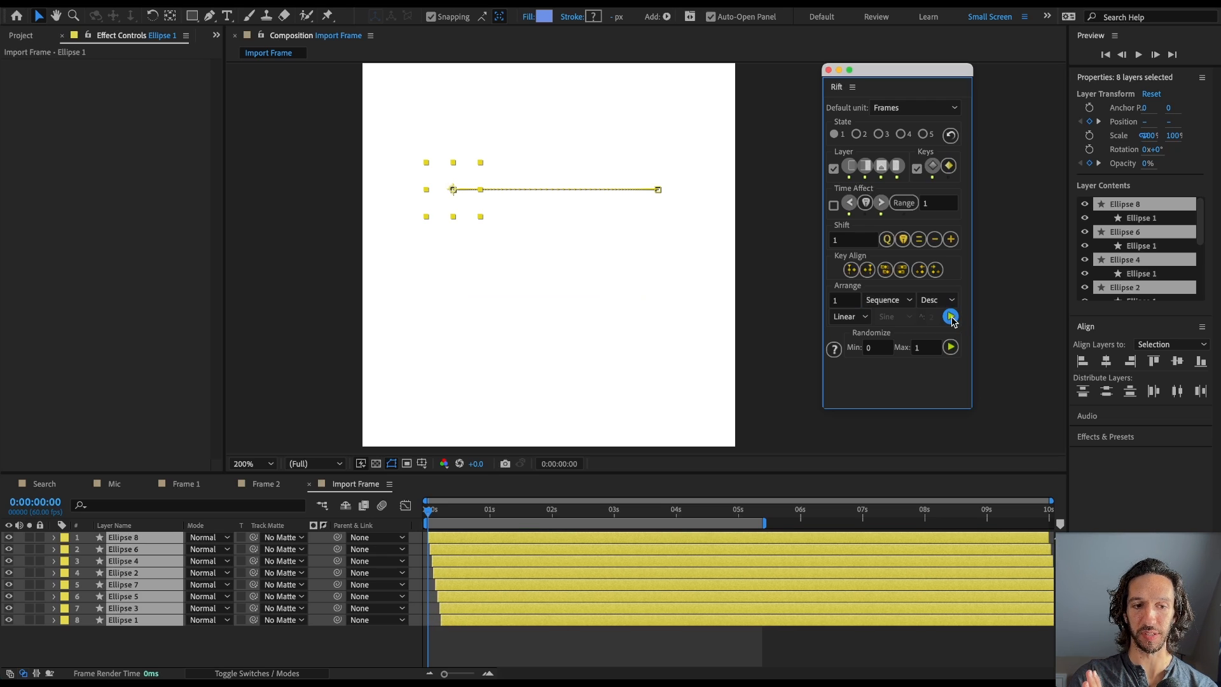
pyautogui.click(950, 316)
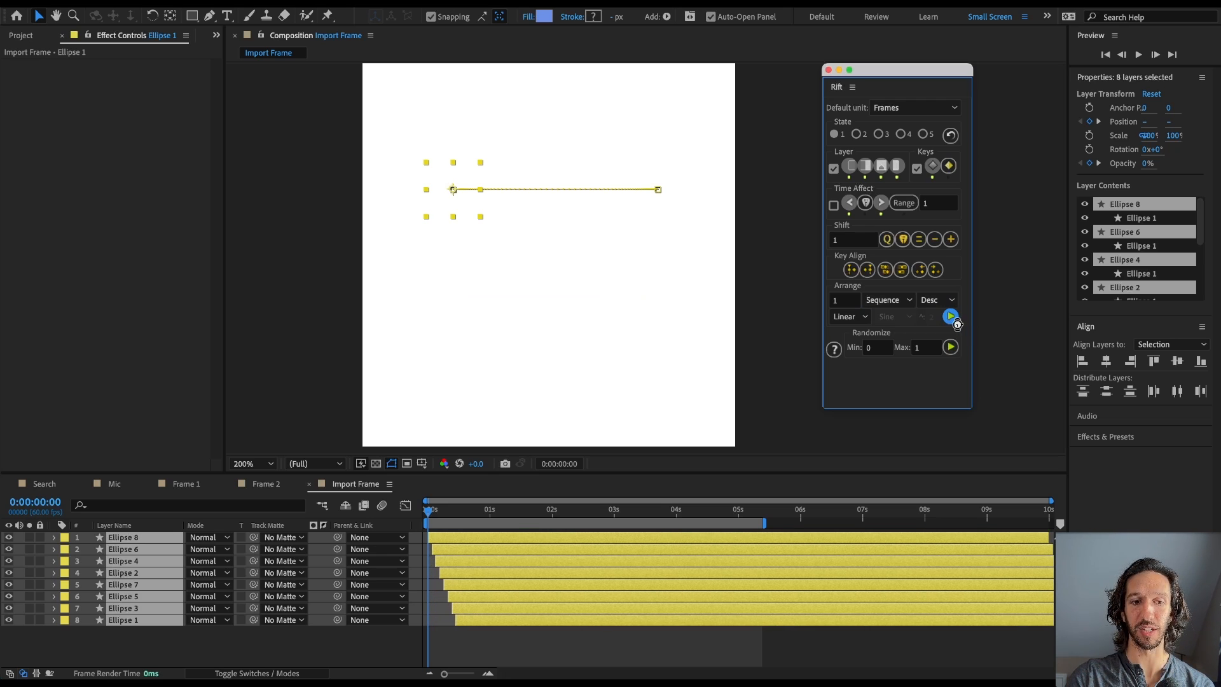
pyautogui.click(949, 316)
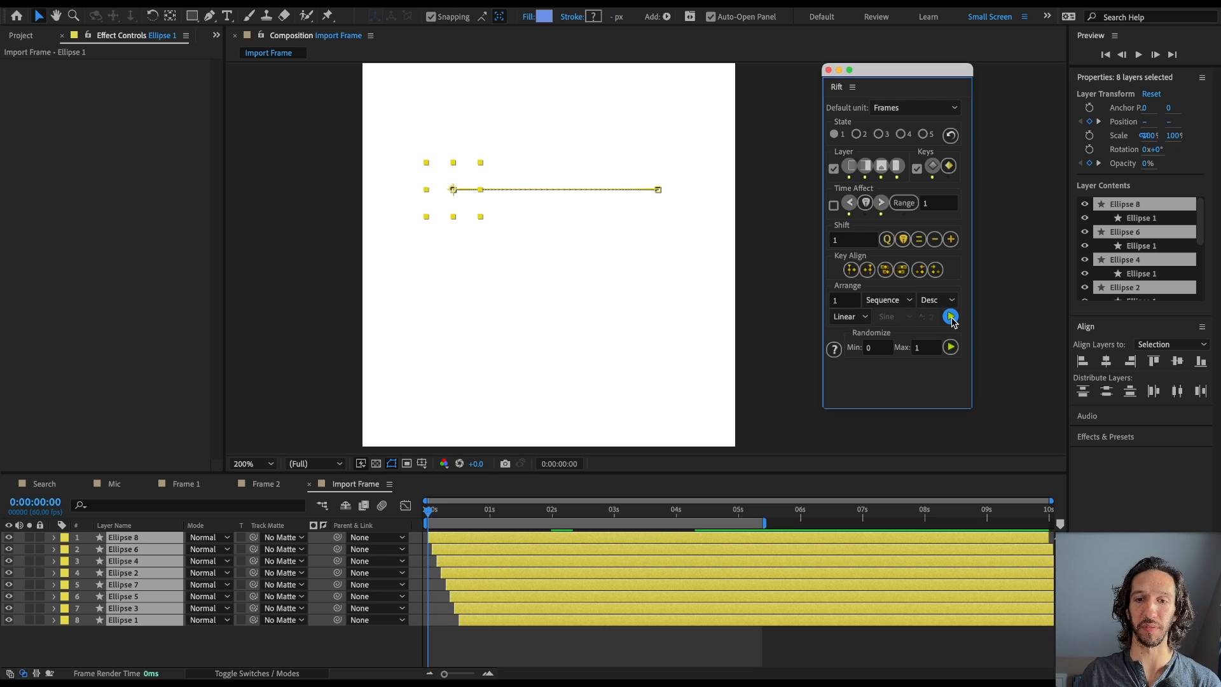
pyautogui.click(950, 315)
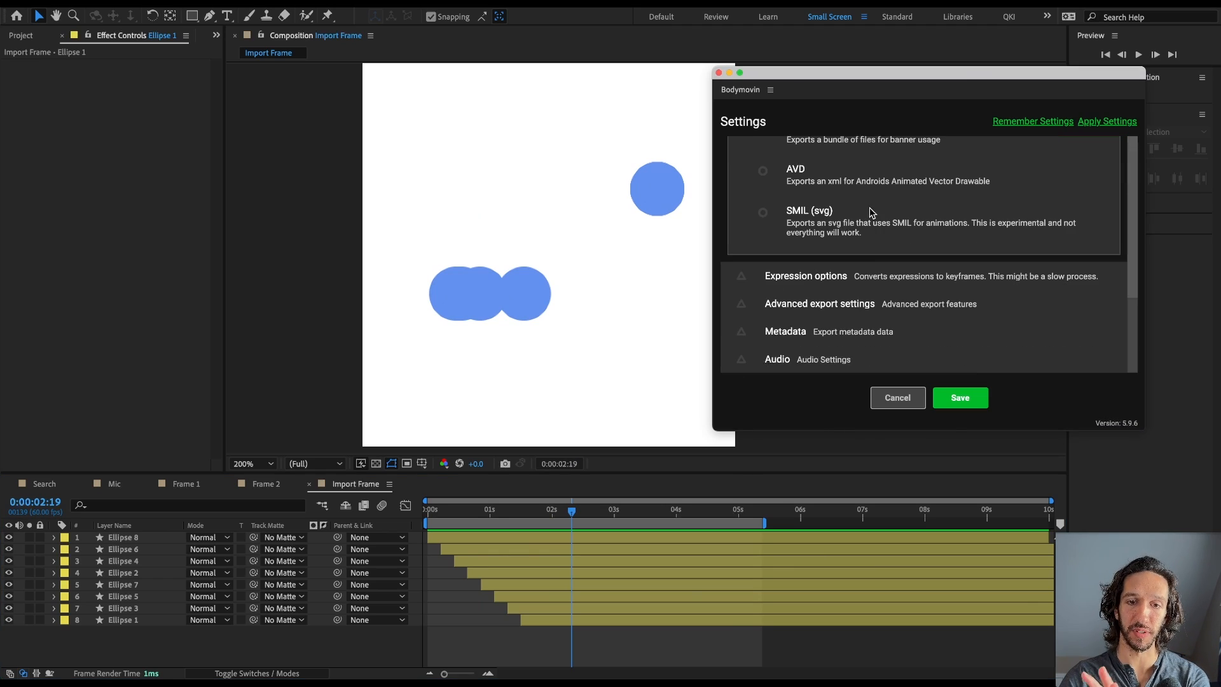
# Step: Scroll through Bodymovin's export format settings
pyautogui.scroll(-3)
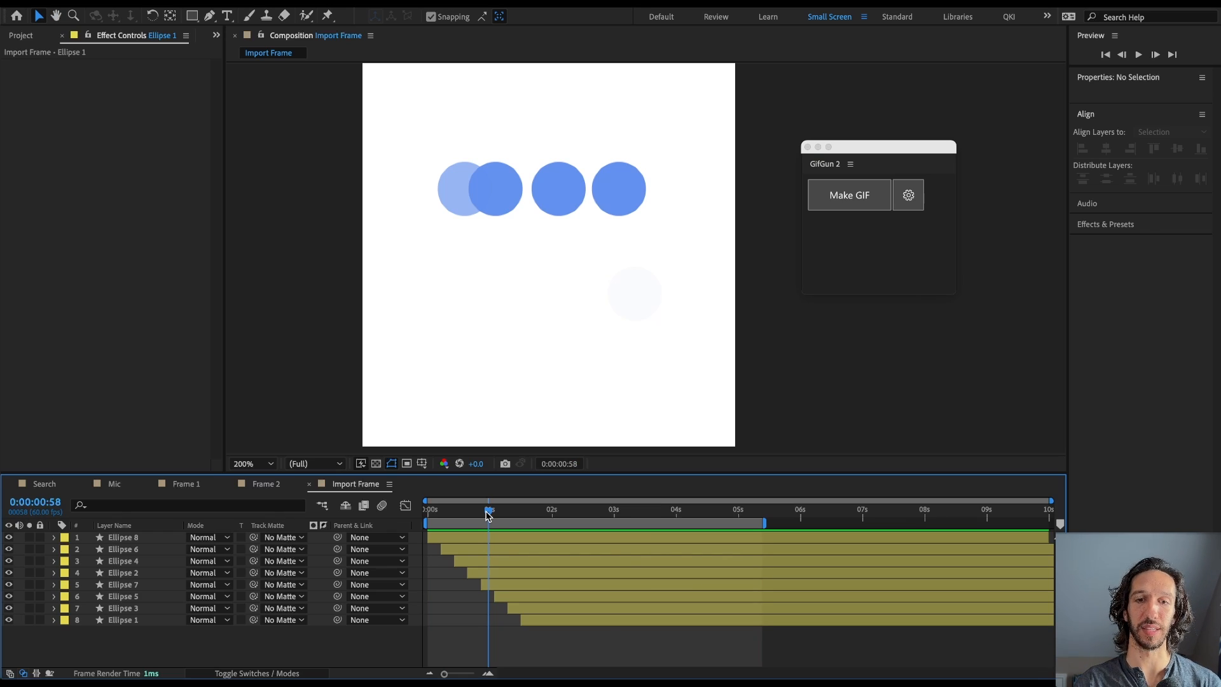
# Step: Move the playhead to just under one second and bring up Marker Remap over the microphone composition
pyautogui.click(906, 195)
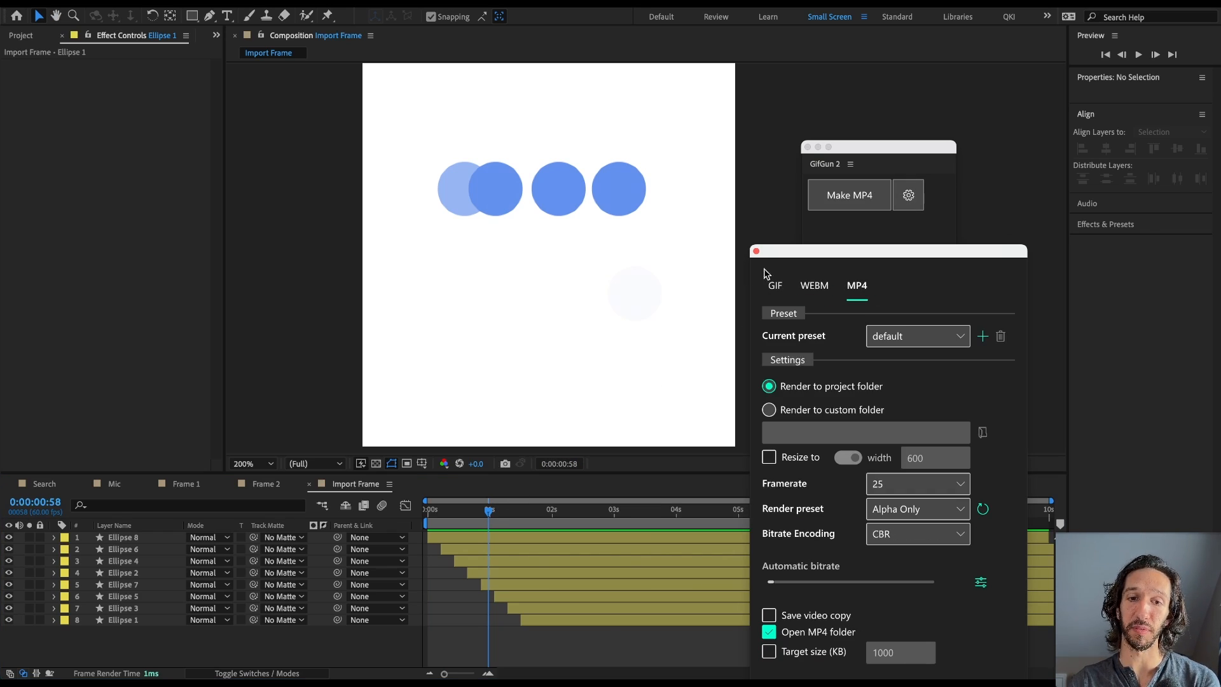
pyautogui.click(754, 250)
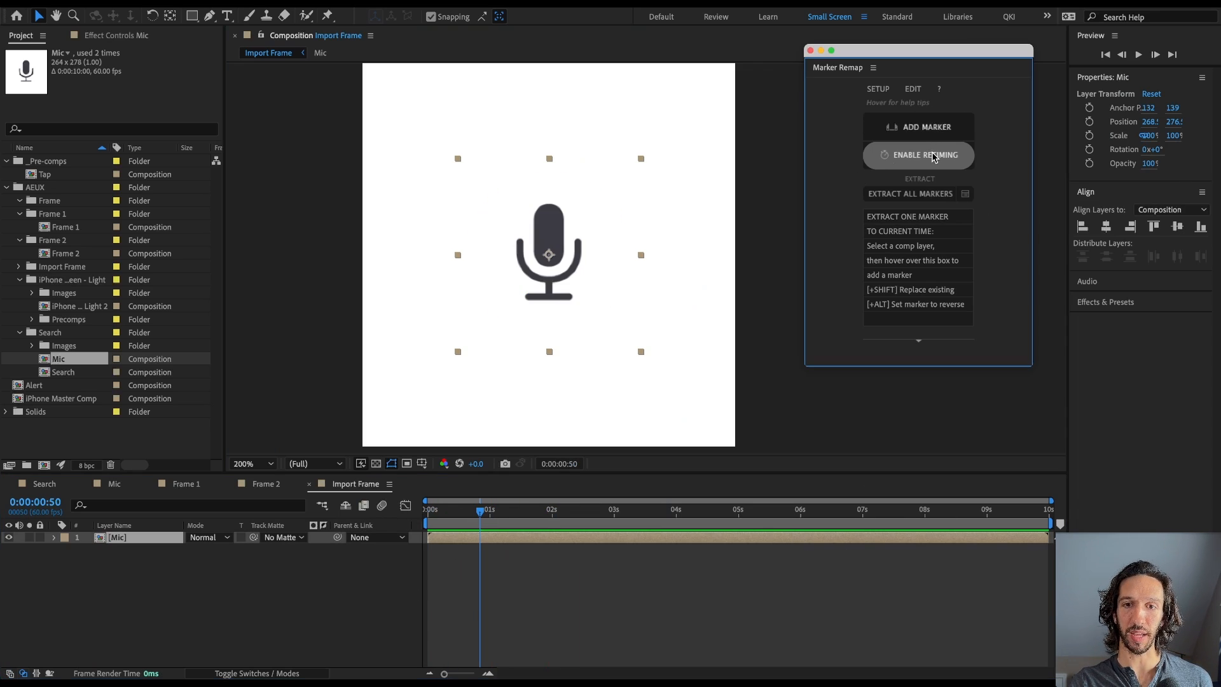
# Step: Enable marker retiming on the Mic layer and scrub past 'Mic on' to preview the blue icon
pyautogui.click(926, 156)
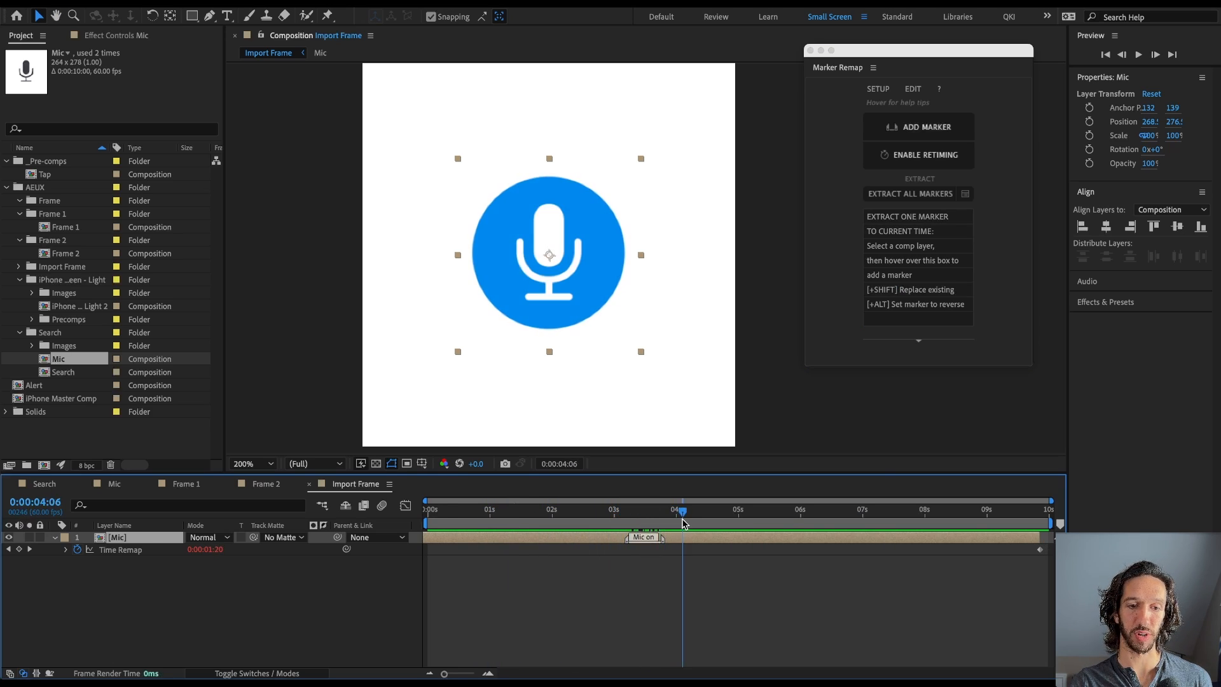
pyautogui.moveTo(683, 515); pyautogui.dragTo(636, 516)
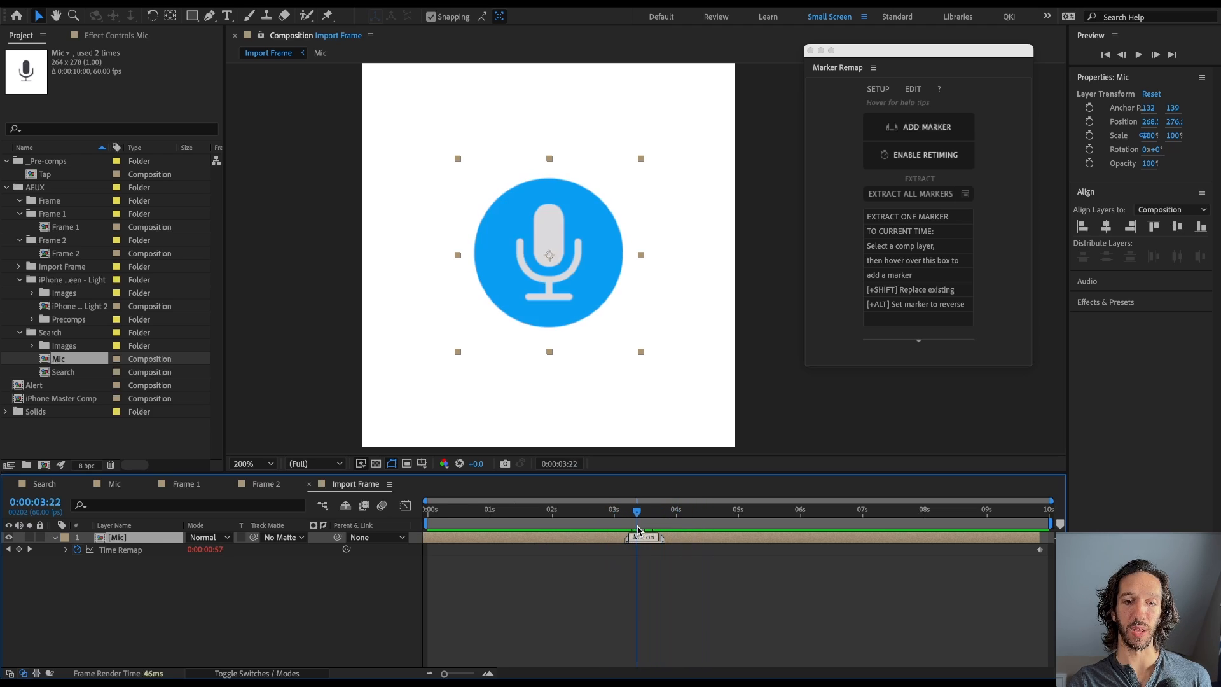